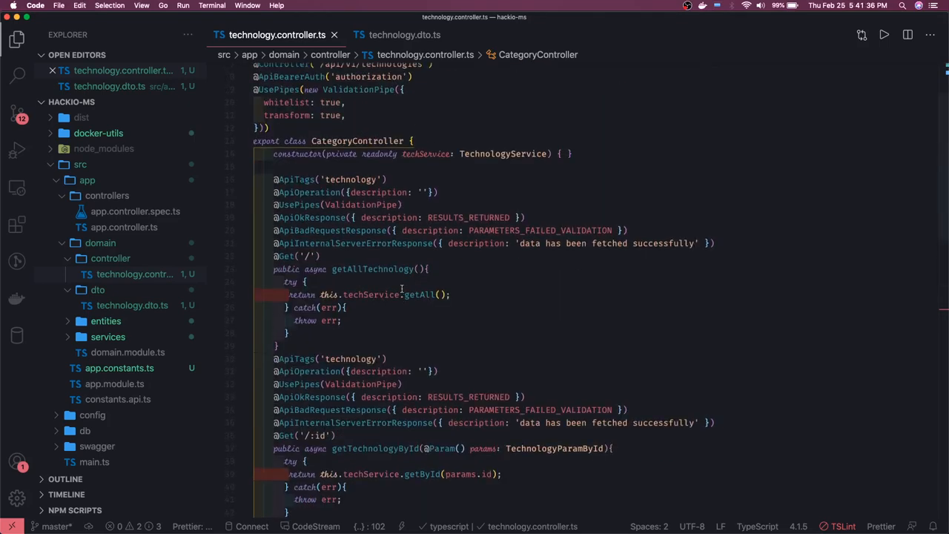
scroll(down, 3)
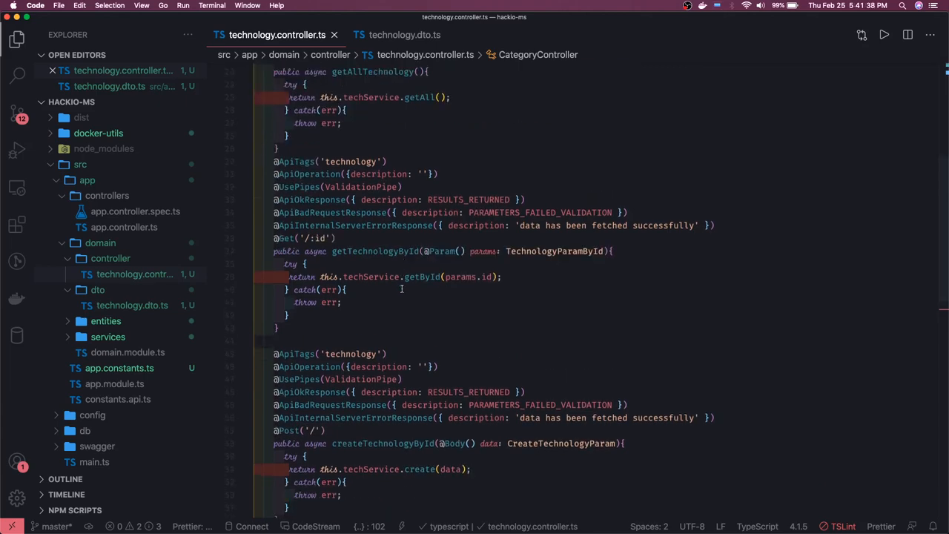
scroll(down, 3)
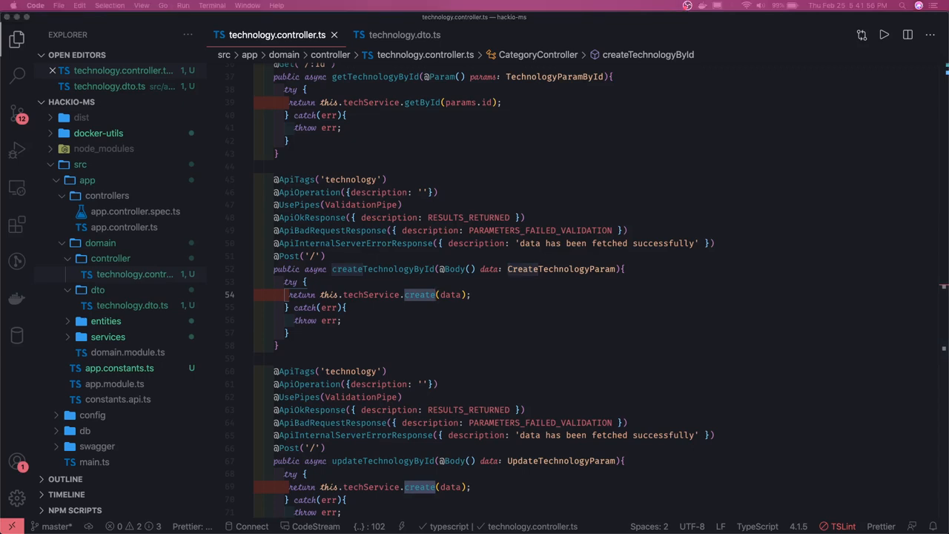
mouse_move(391, 251)
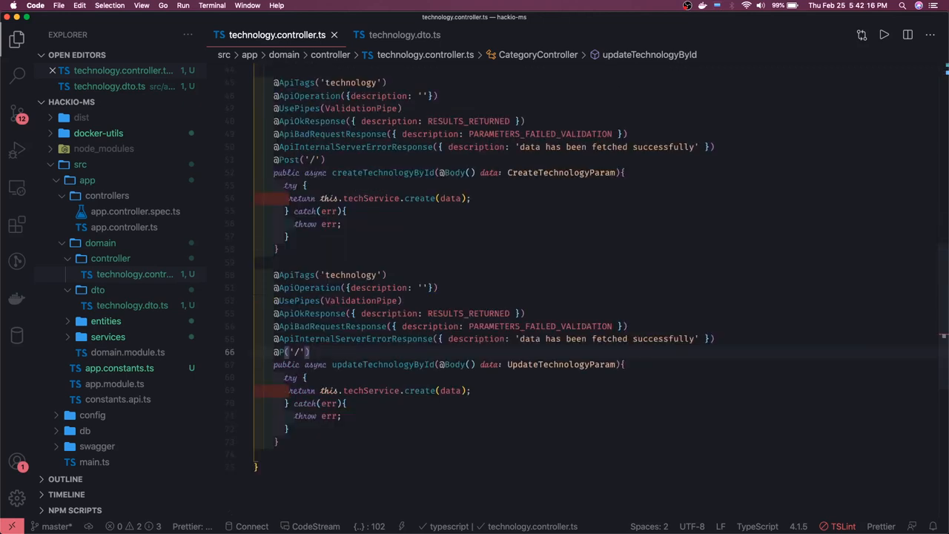
text(Put)
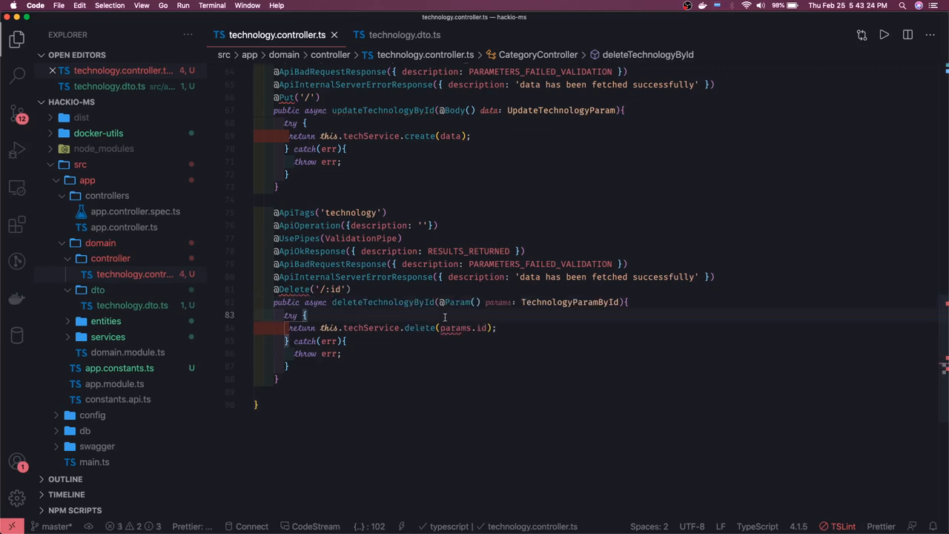
mouse_move(453, 331)
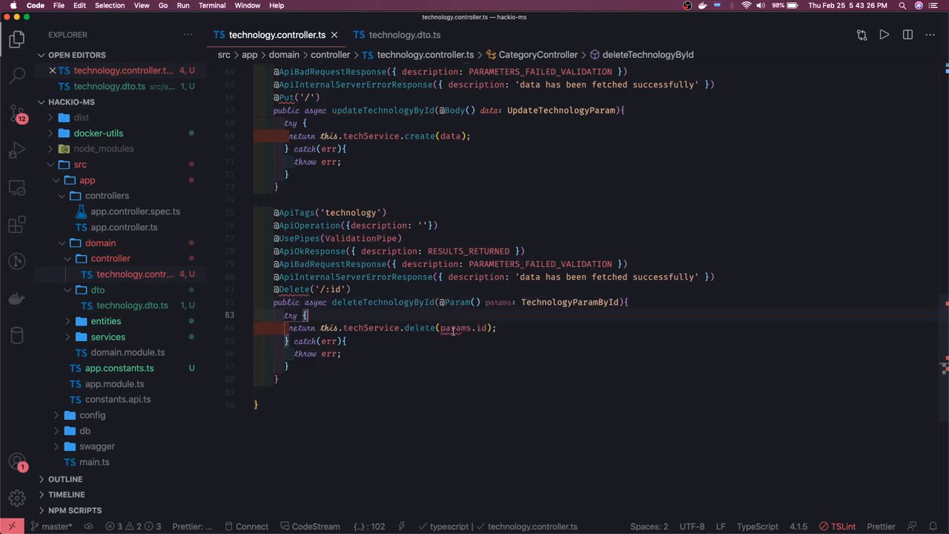
mouse_move(455, 328)
text(@)
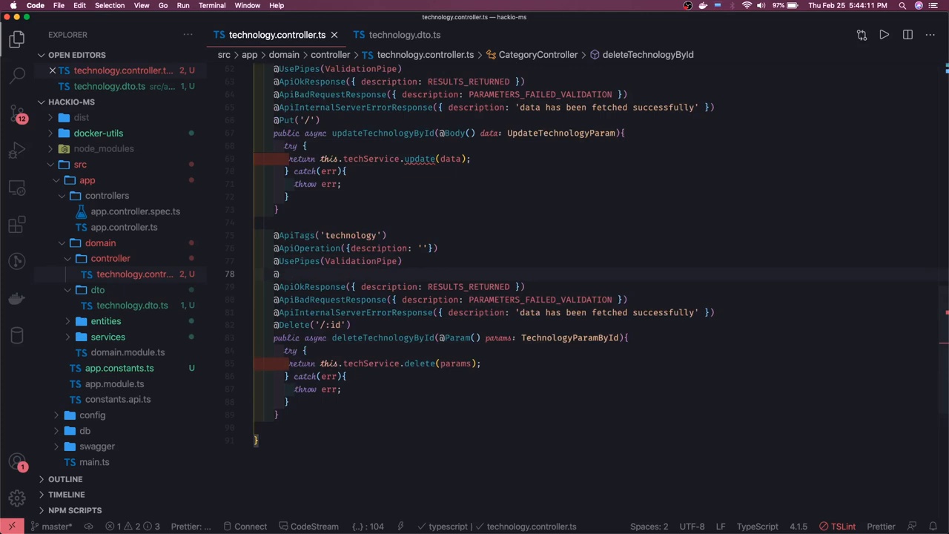
text(h)
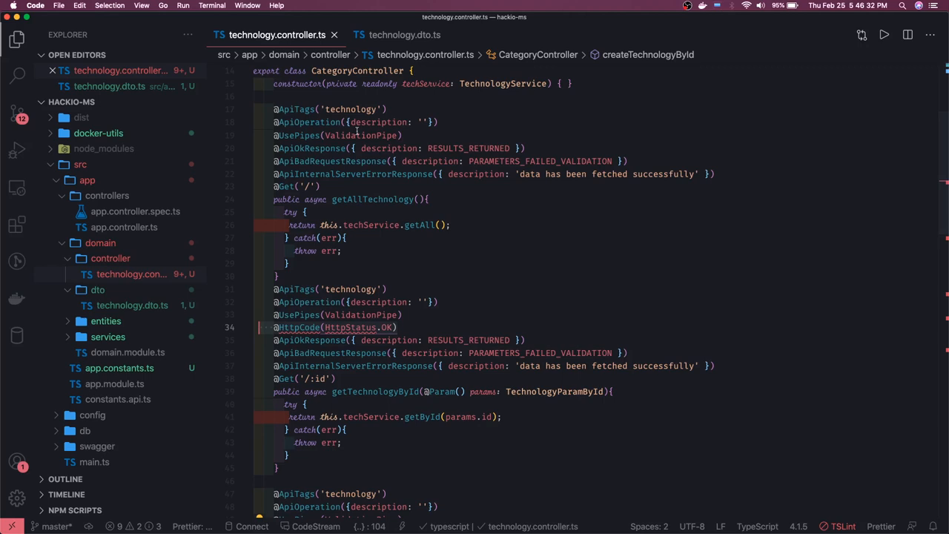
scroll(down, 3)
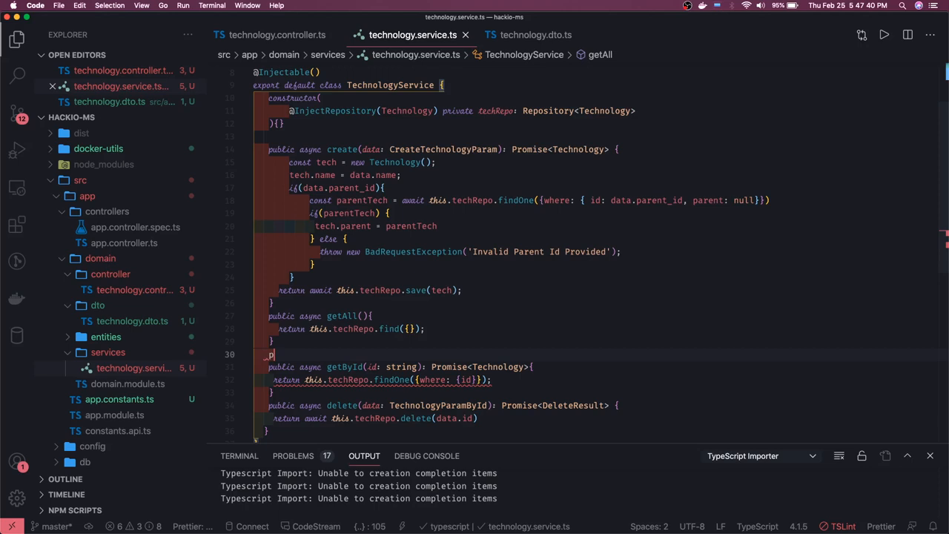
text(rivate async findByID)
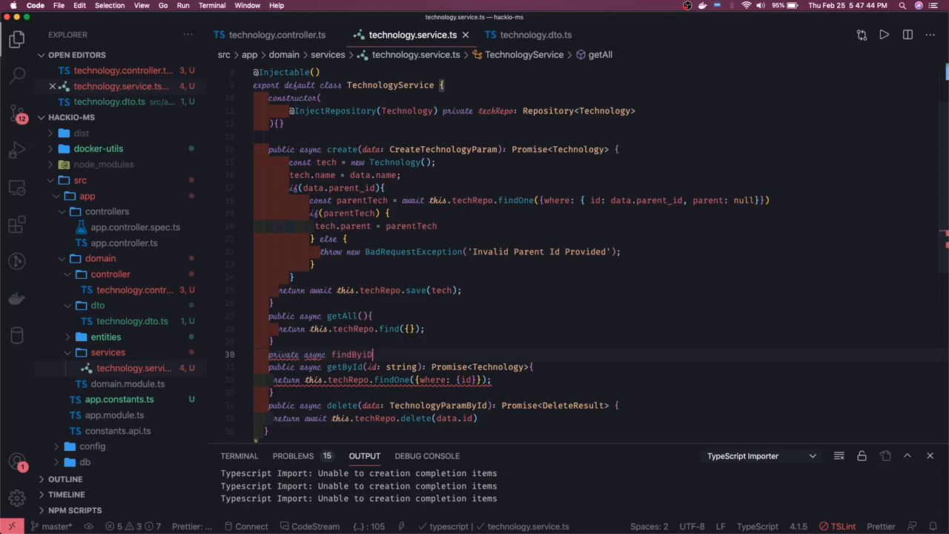